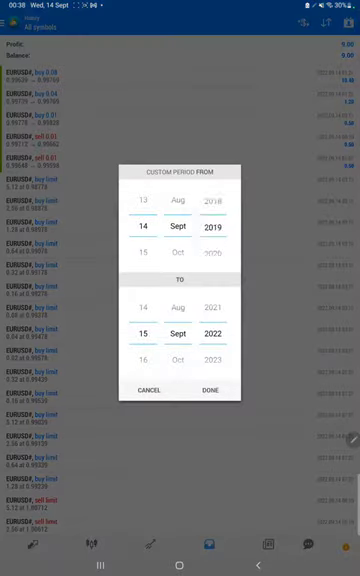
Show the trade history for September 2019 to September 2022 with profit and balance totals
click(210, 388)
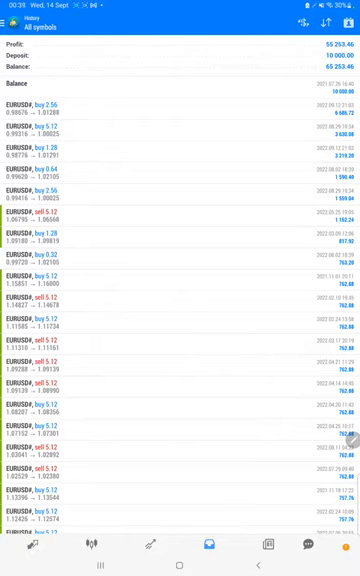
Review closed EURUSD trades down the history list, then bring up the Myfxbook limit orders
scroll(down, 3)
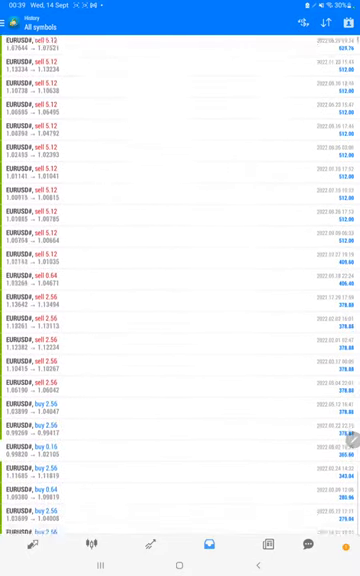
scroll(down, 3)
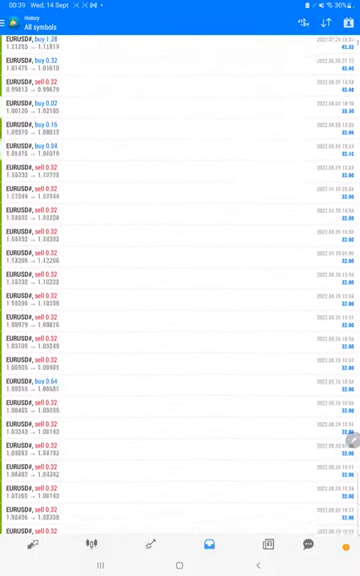
scroll(down, 3)
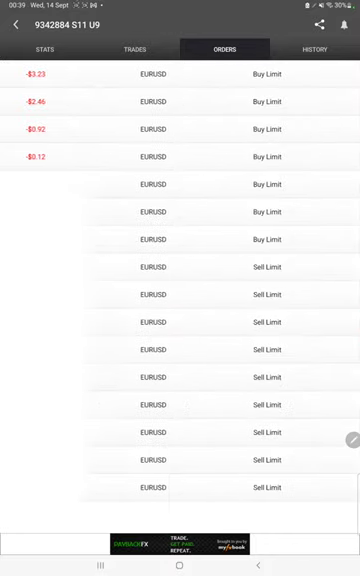
click(318, 48)
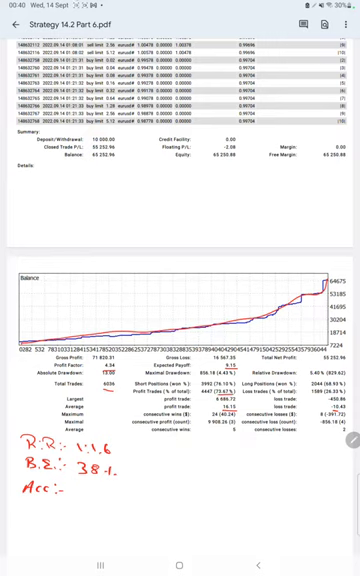
Write handwritten R:R, B.E. and Acc. figures beside the strategy report summary
text(7S)
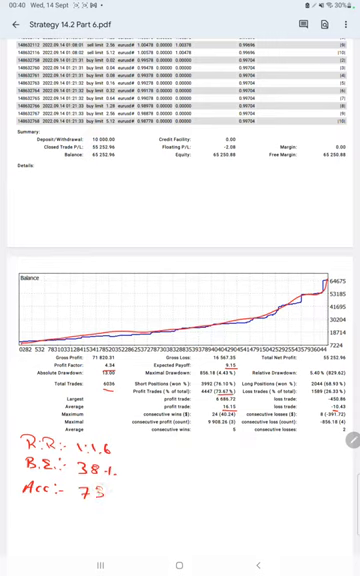